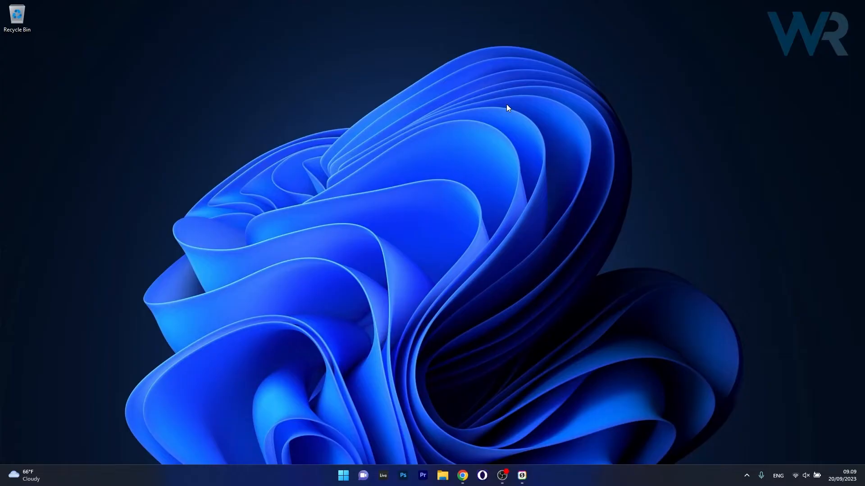
pyautogui.moveTo(462, 475)
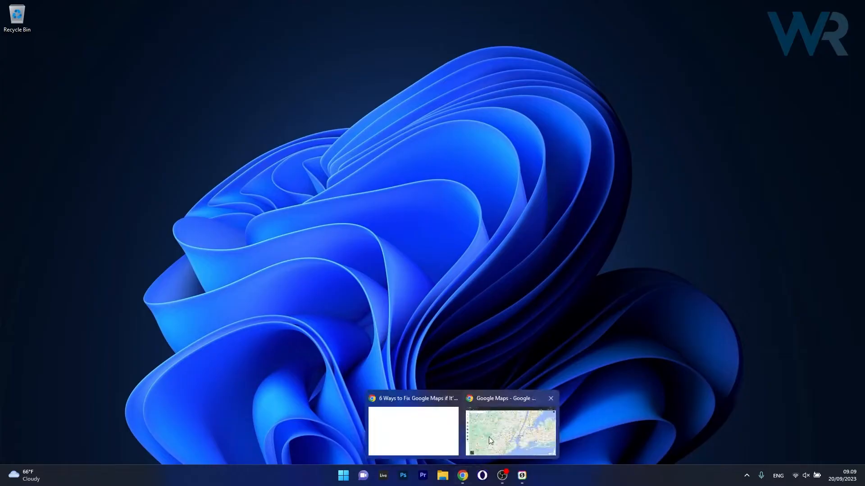
# - Switch to the Google Maps window and bring up Chrome's main menu
pyautogui.click(509, 431)
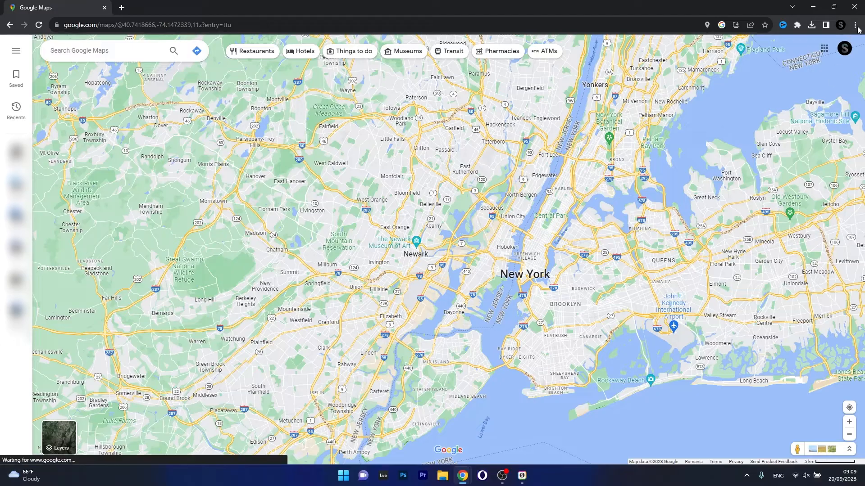
pyautogui.click(856, 26)
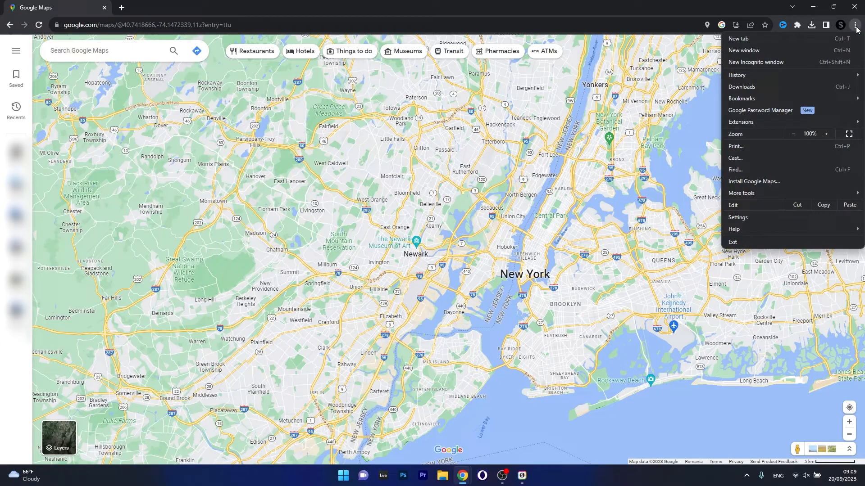
pyautogui.moveTo(737, 74)
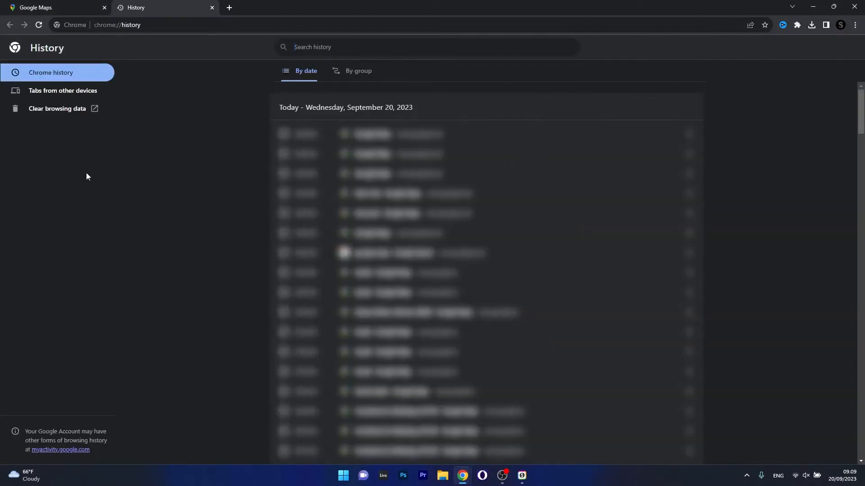
pyautogui.moveTo(58, 109)
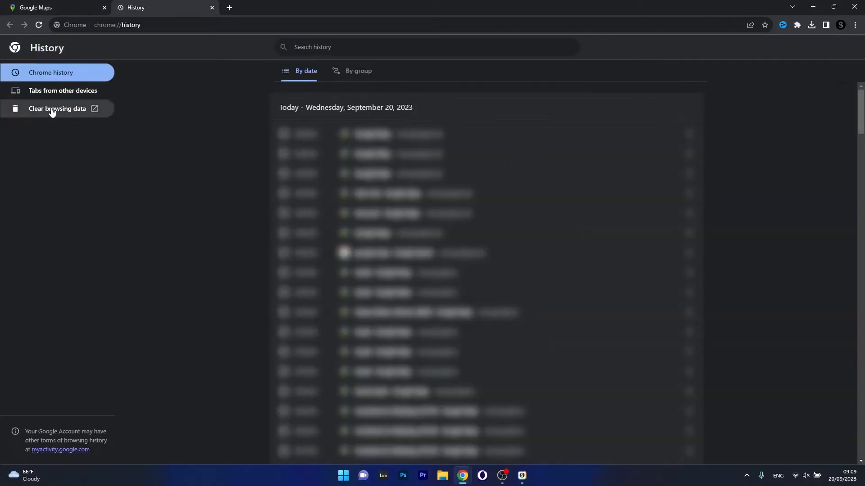
# - Clear the last 24 hours of history, cookies and site data, and cached images and files
pyautogui.click(58, 109)
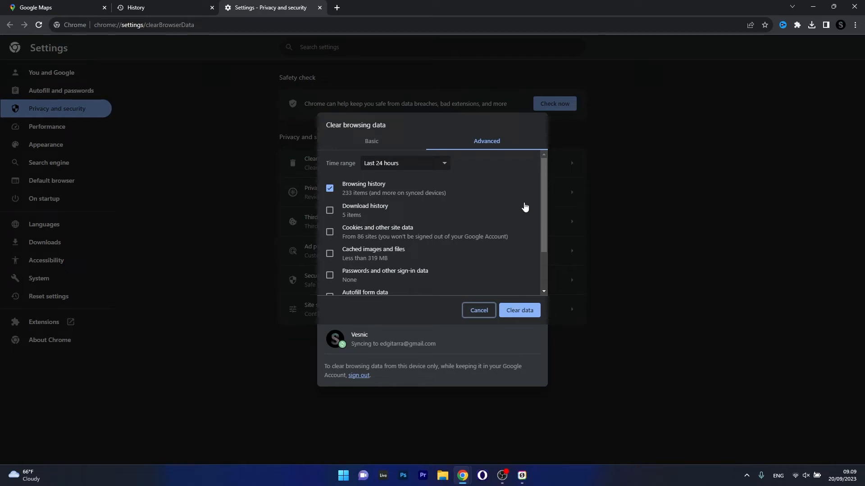
pyautogui.moveTo(284, 255)
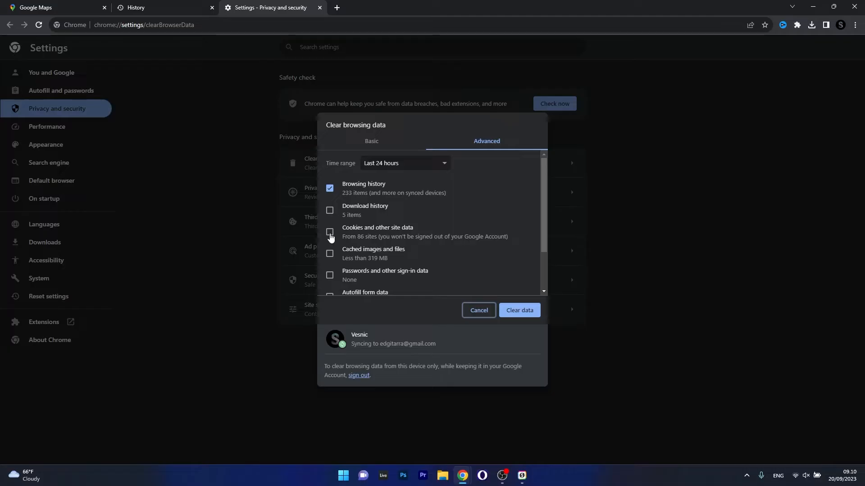
pyautogui.click(329, 233)
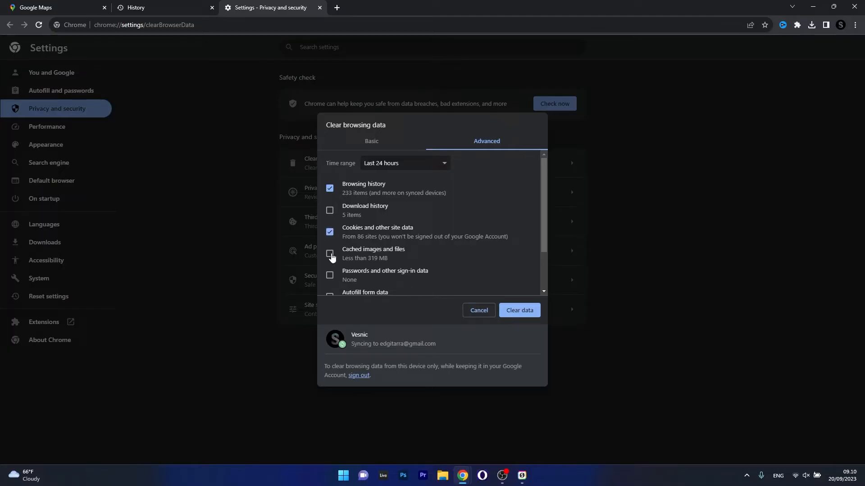
pyautogui.click(330, 254)
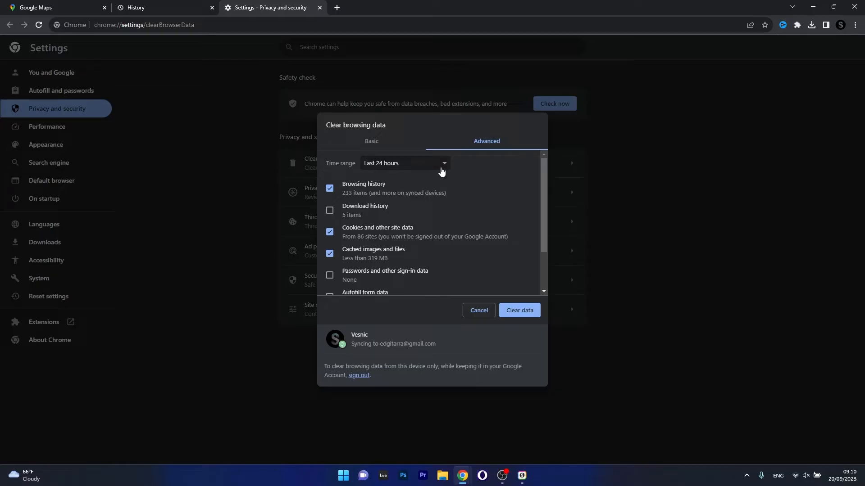
pyautogui.moveTo(426, 167)
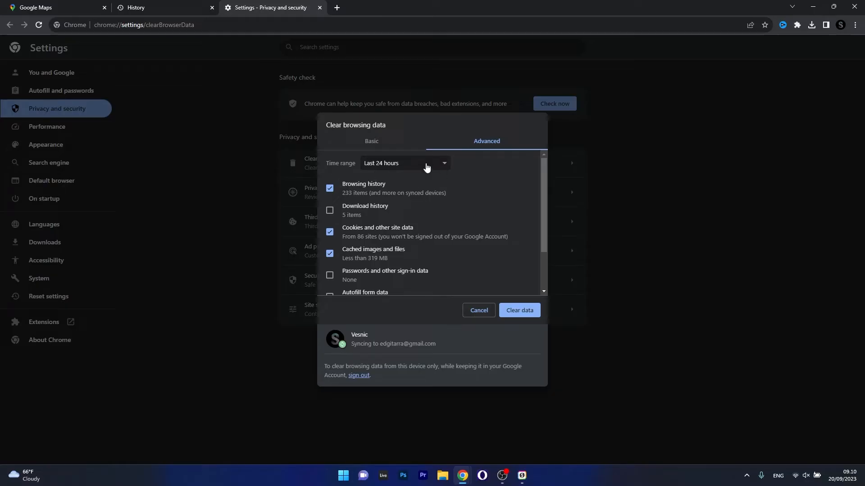
pyautogui.moveTo(514, 322)
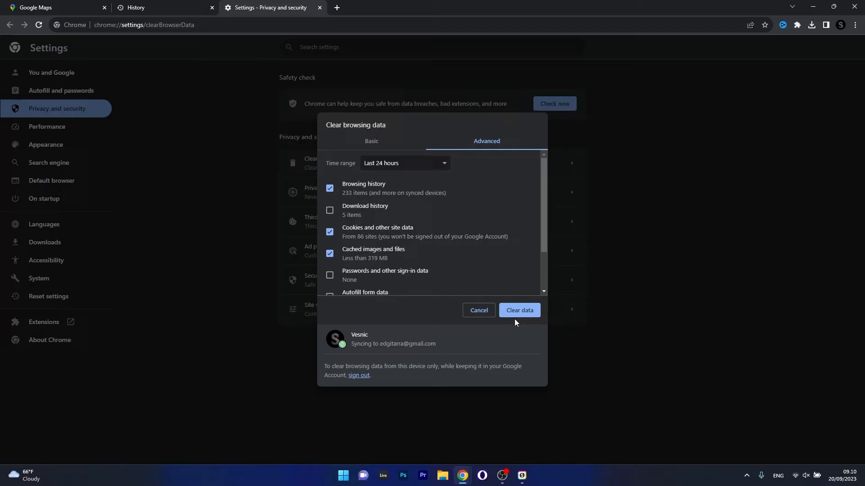
pyautogui.moveTo(791, 277)
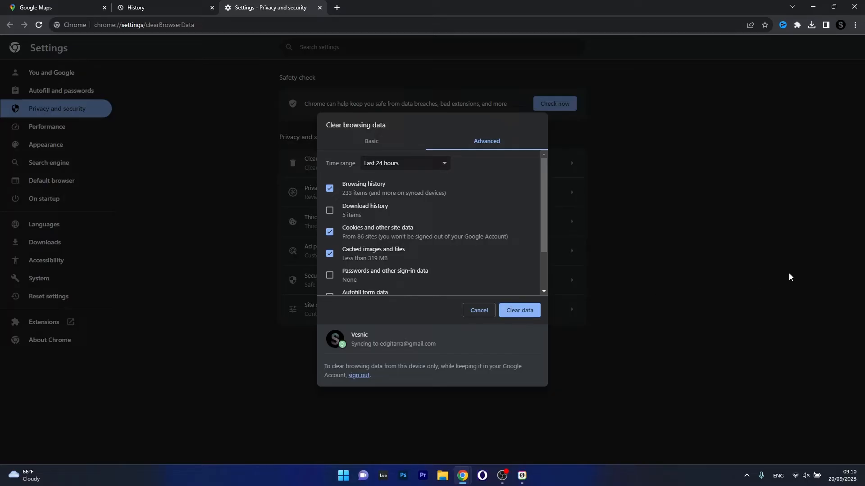
pyautogui.moveTo(493, 324)
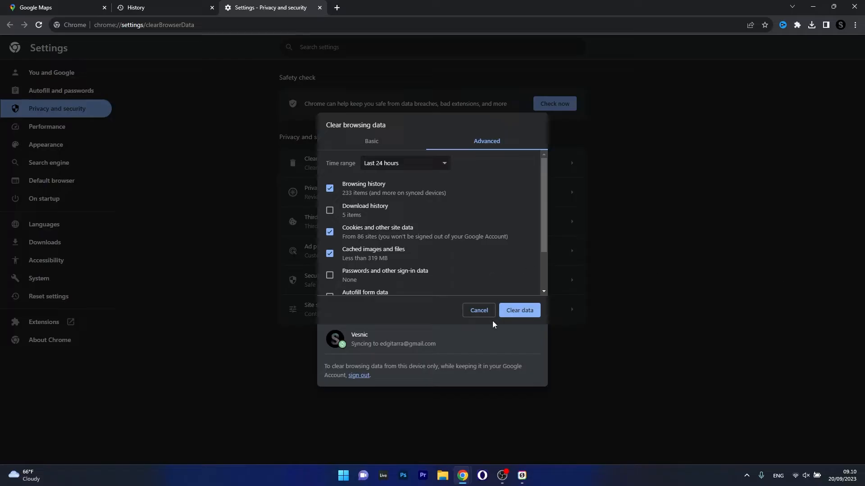
pyautogui.click(518, 310)
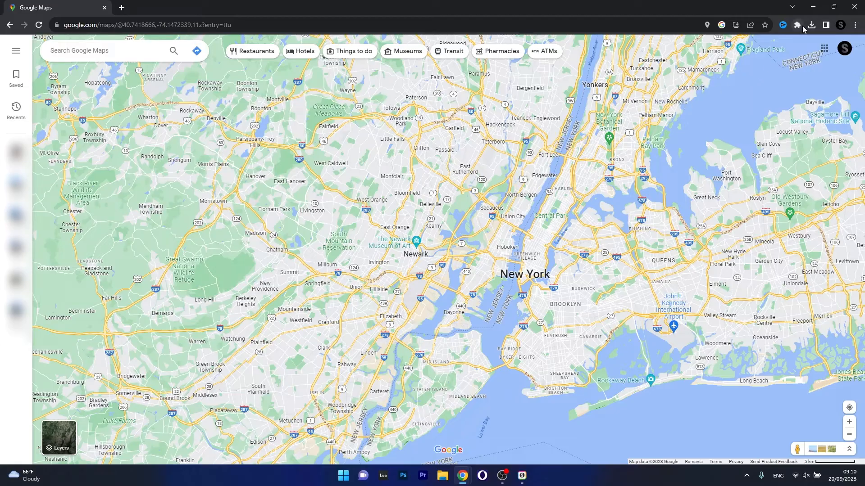
pyautogui.moveTo(797, 25)
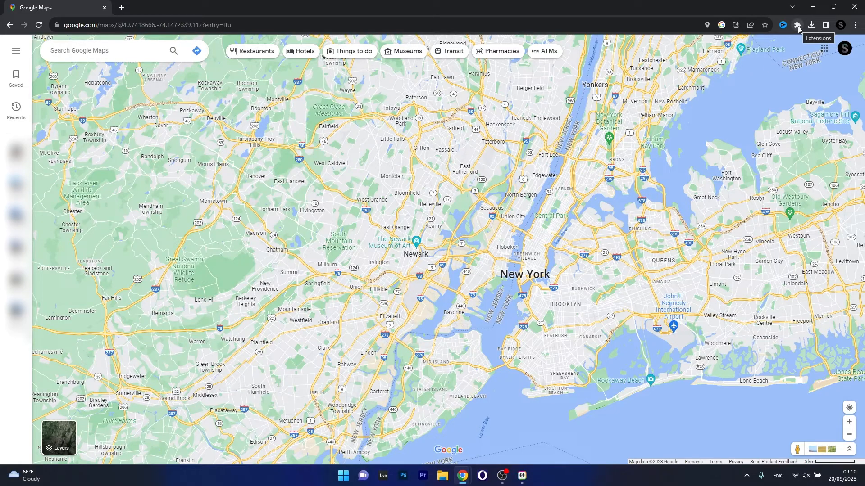
pyautogui.click(797, 26)
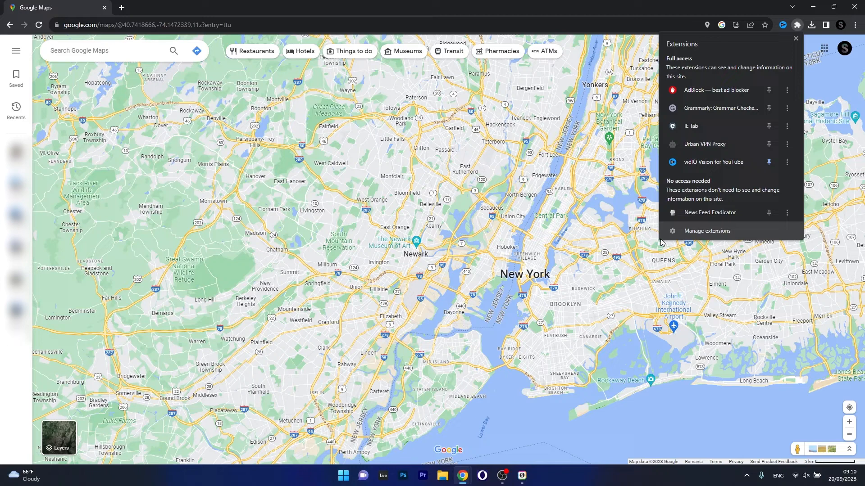
pyautogui.click(706, 231)
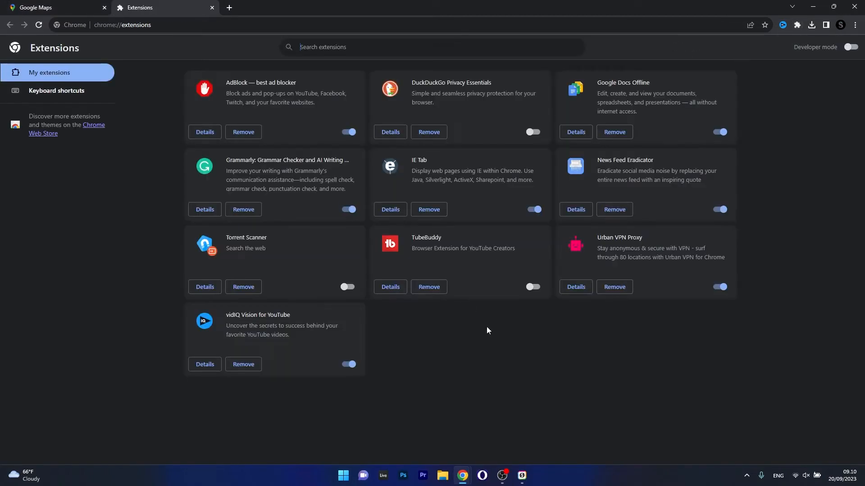
pyautogui.moveTo(593, 219)
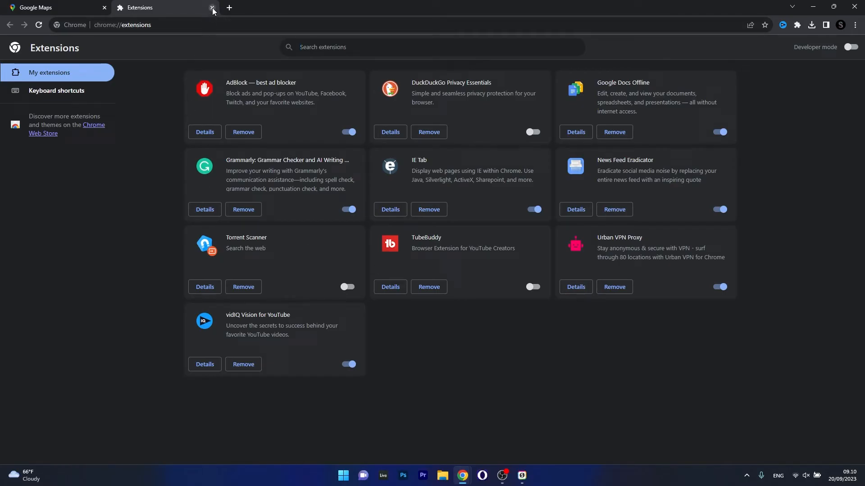
pyautogui.click(212, 7)
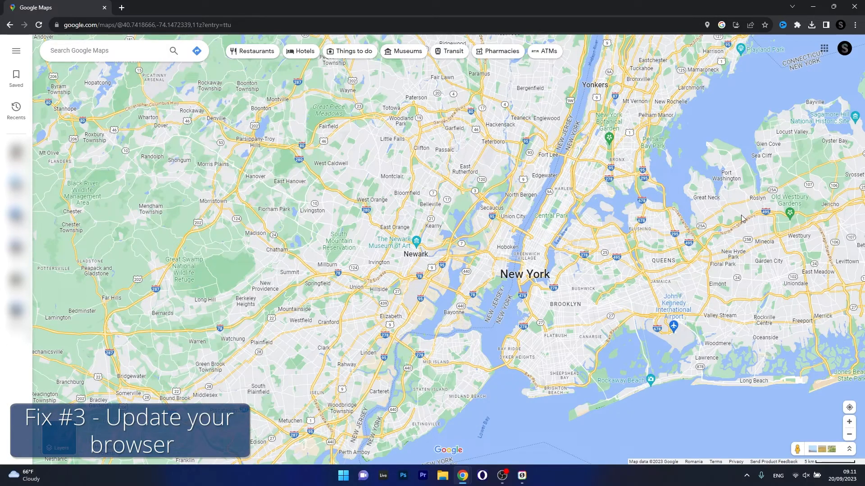
# - Go to Settings > About Chrome, confirming the browser is up to date at version 117
pyautogui.click(854, 25)
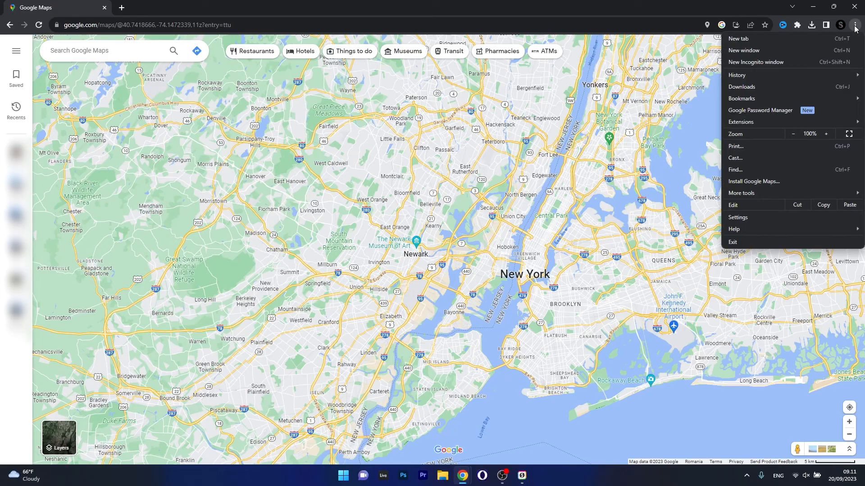
pyautogui.click(737, 219)
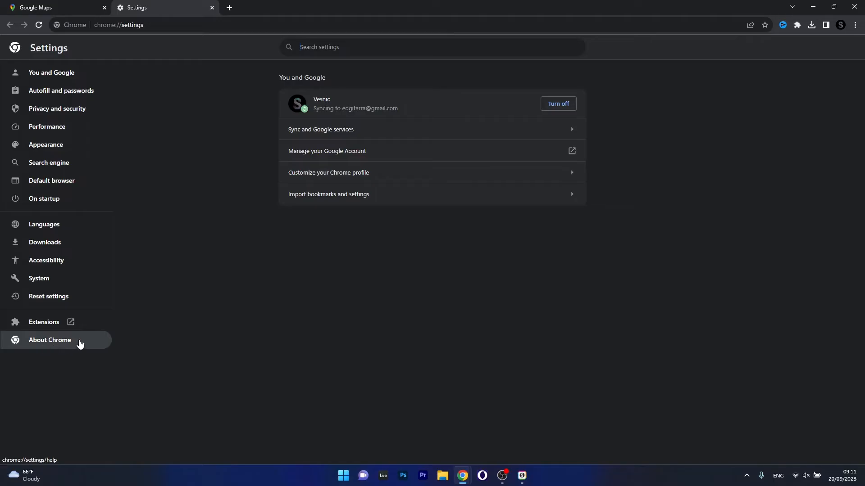
pyautogui.click(50, 340)
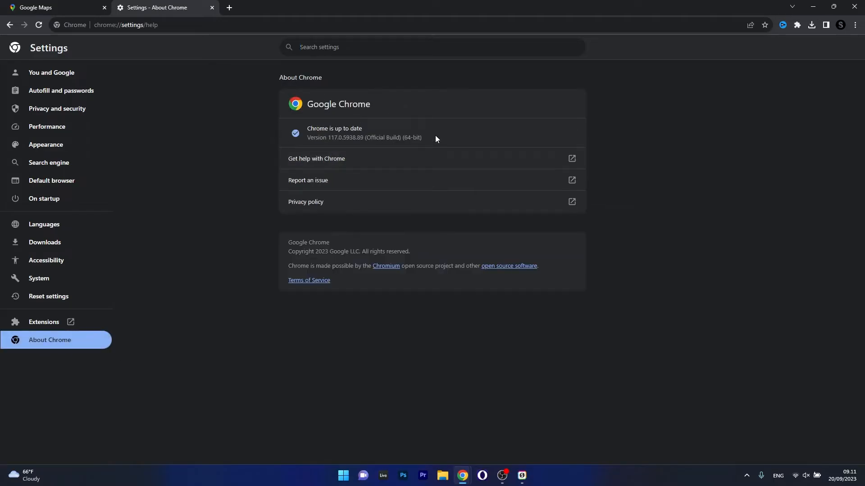
pyautogui.moveTo(389, 128)
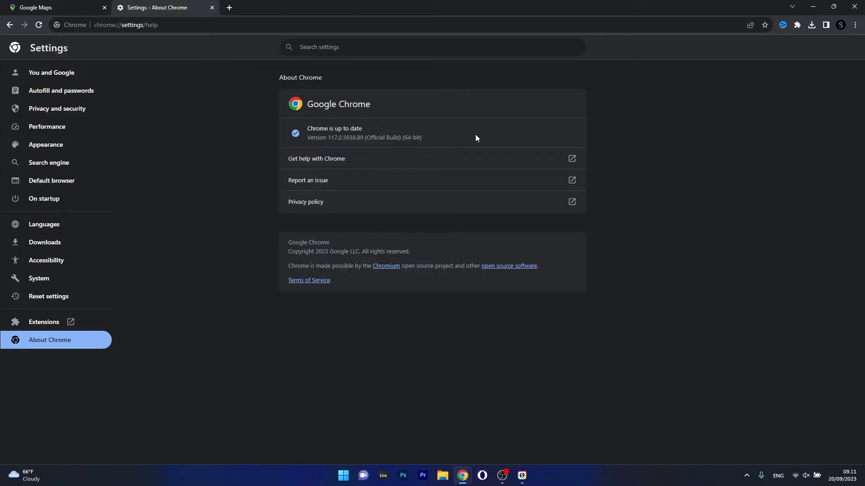
pyautogui.moveTo(393, 112)
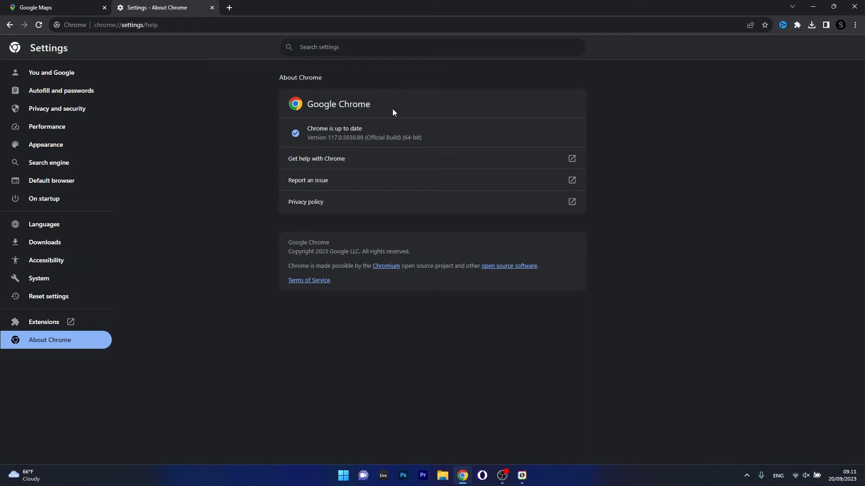
pyautogui.moveTo(360, 125)
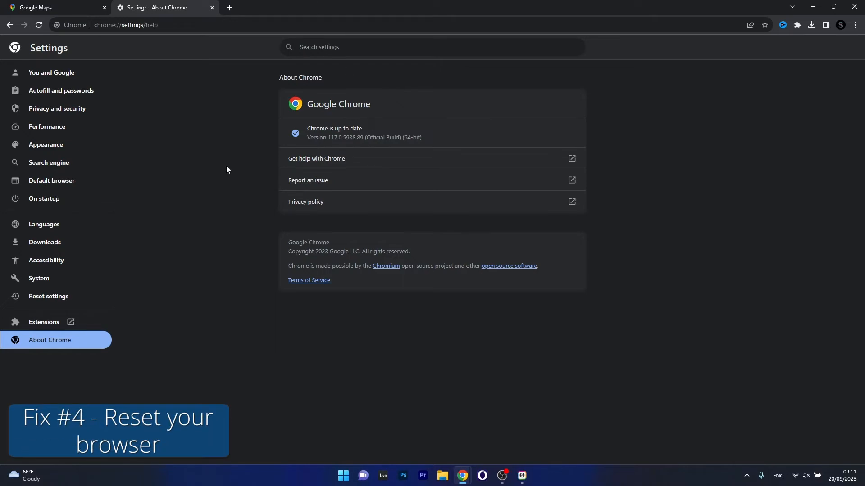
pyautogui.moveTo(134, 80)
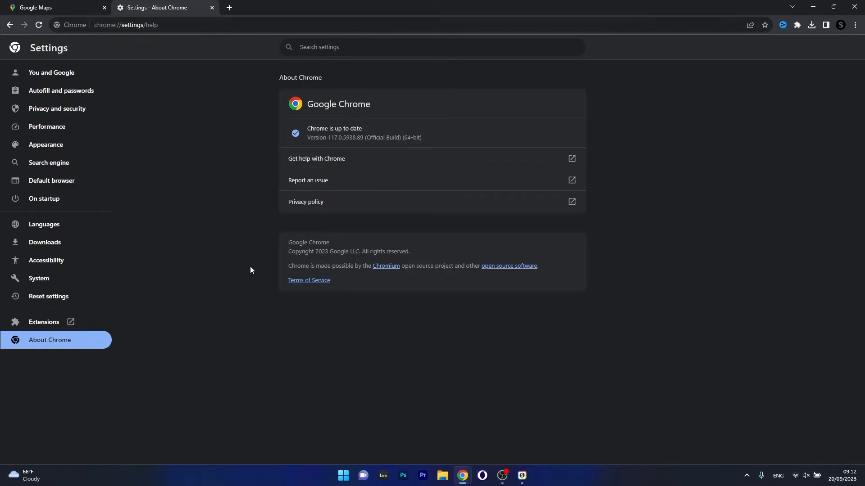
pyautogui.moveTo(48, 297)
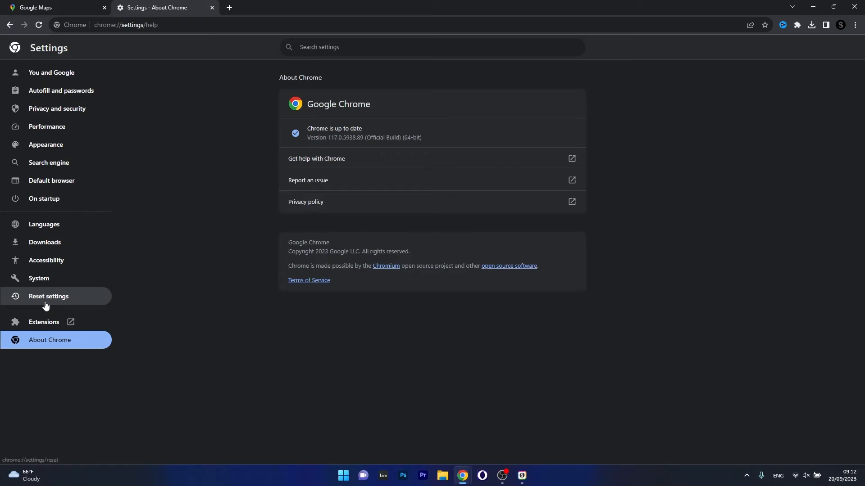
# - Go to the Reset settings section of Chrome's settings
pyautogui.click(48, 297)
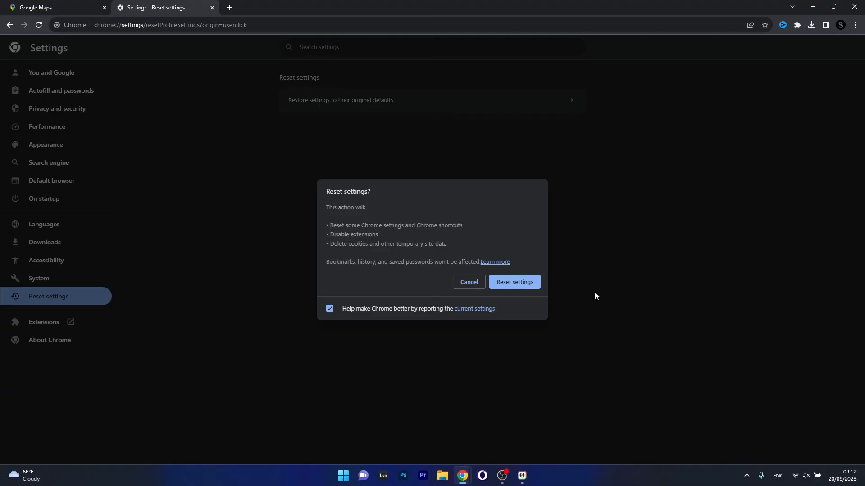
pyautogui.moveTo(650, 280)
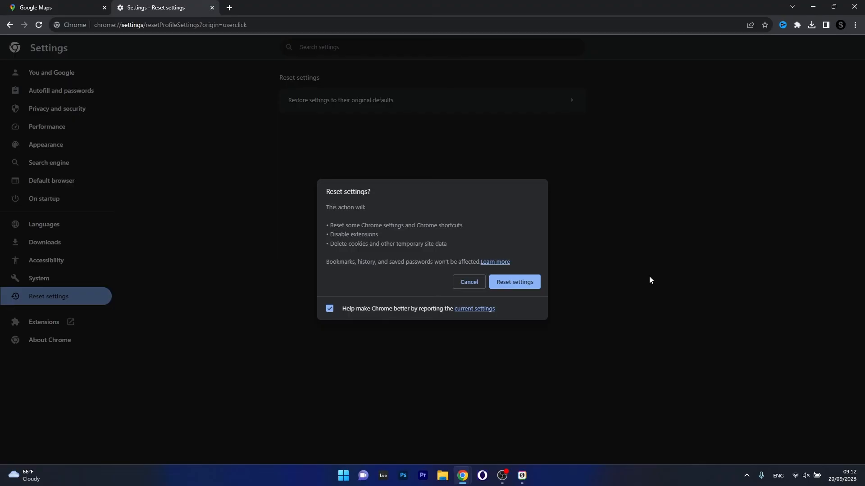
pyautogui.moveTo(597, 243)
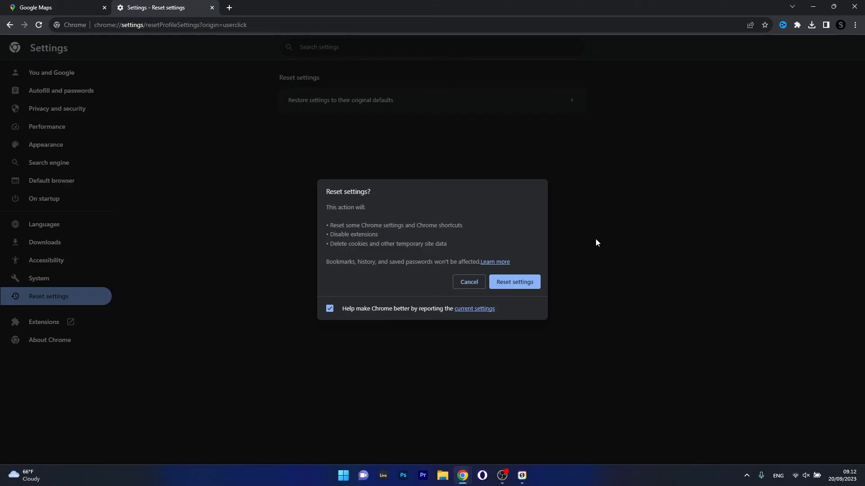